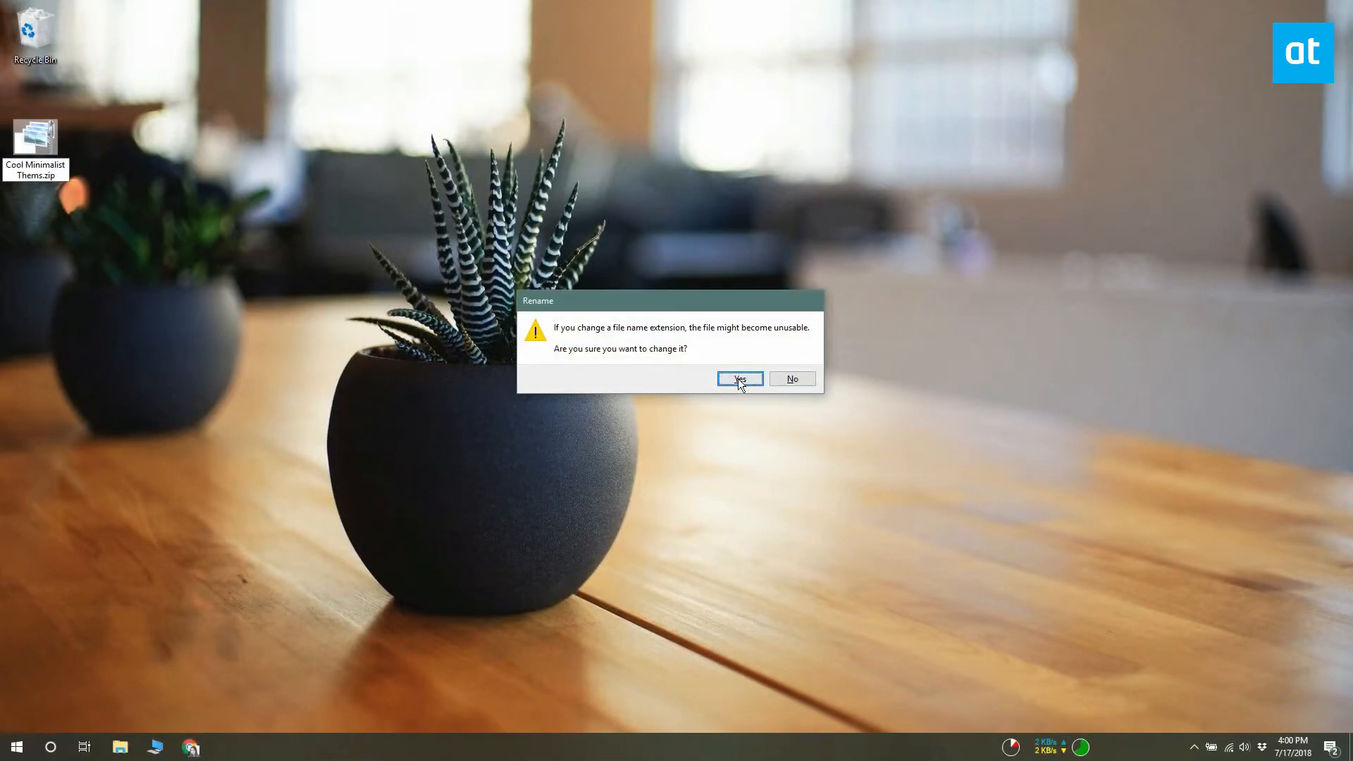
# Accept the .zip extension change, then extract the archive to 'Cool Minimalist Thems\'
pyautogui.click(739, 379)
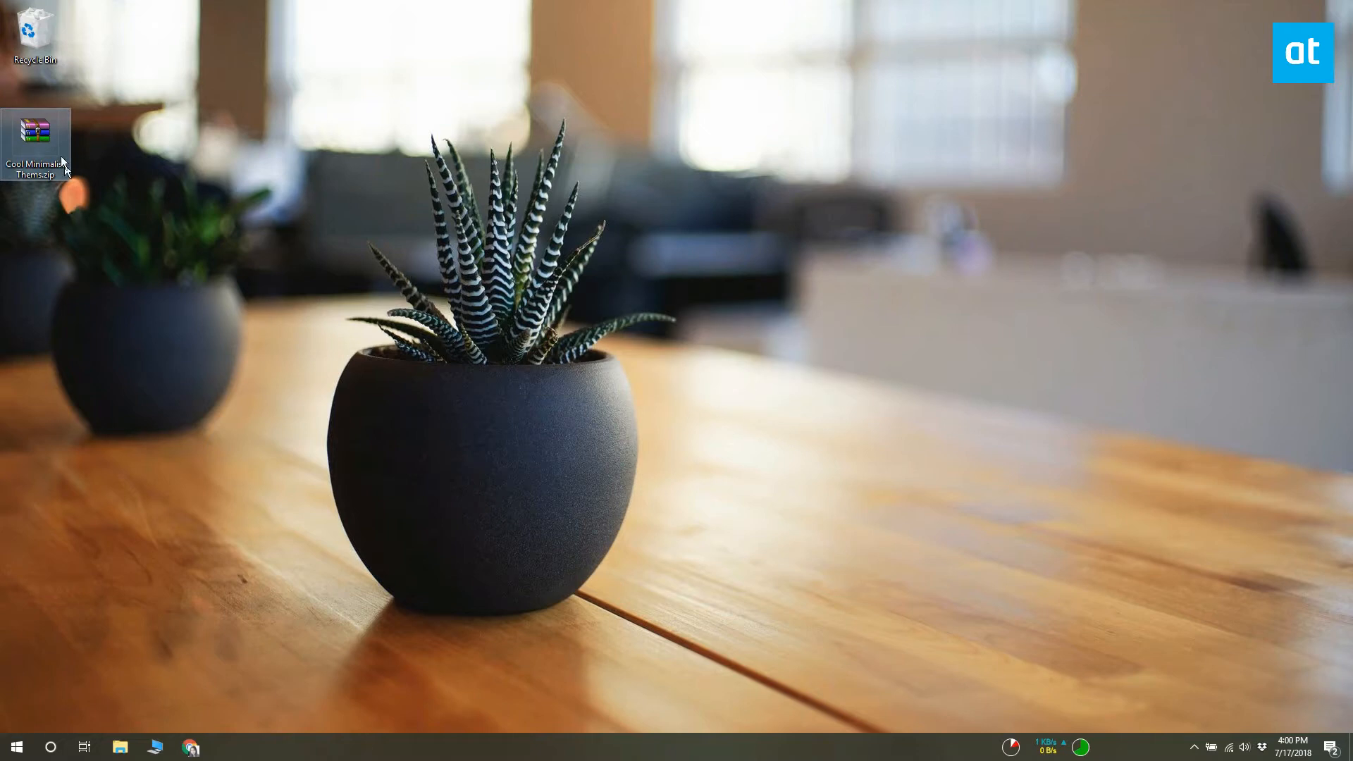
pyautogui.rightClick(34, 134)
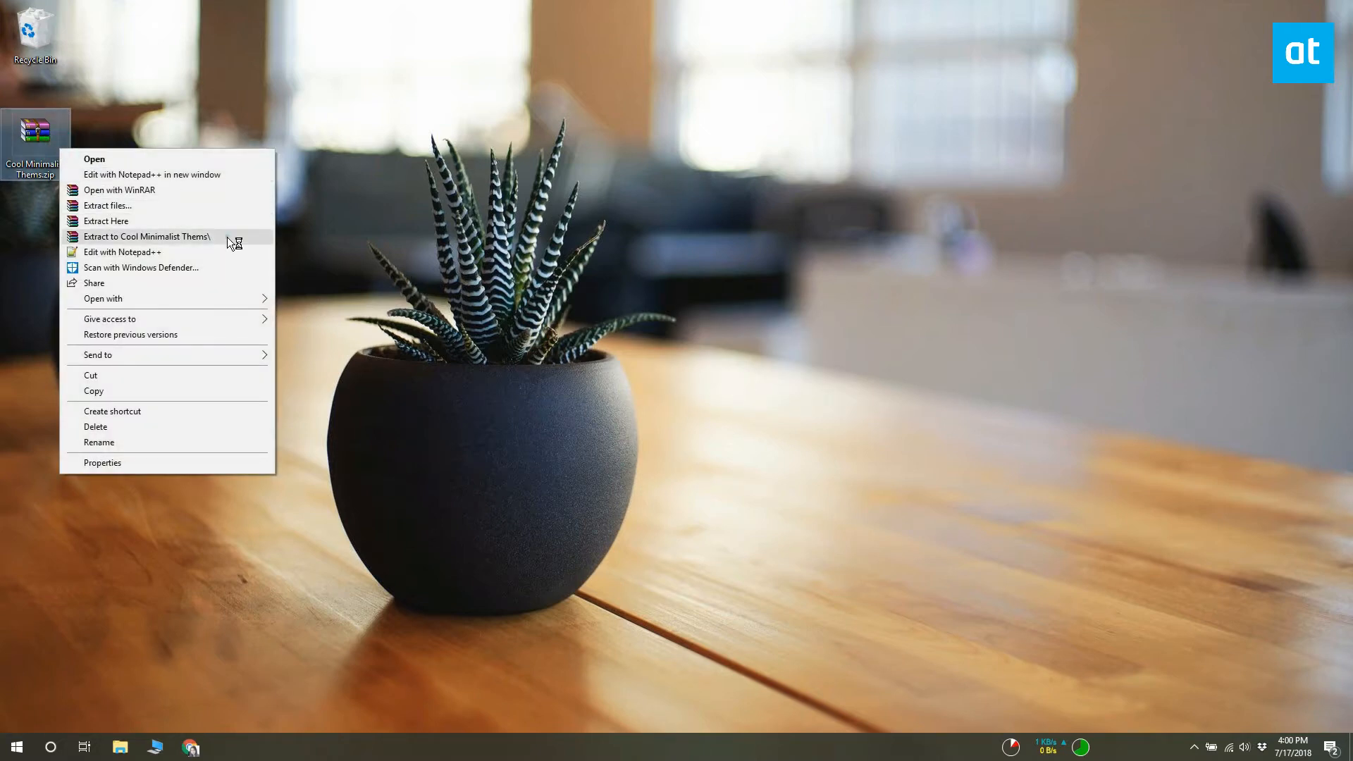
pyautogui.click(146, 236)
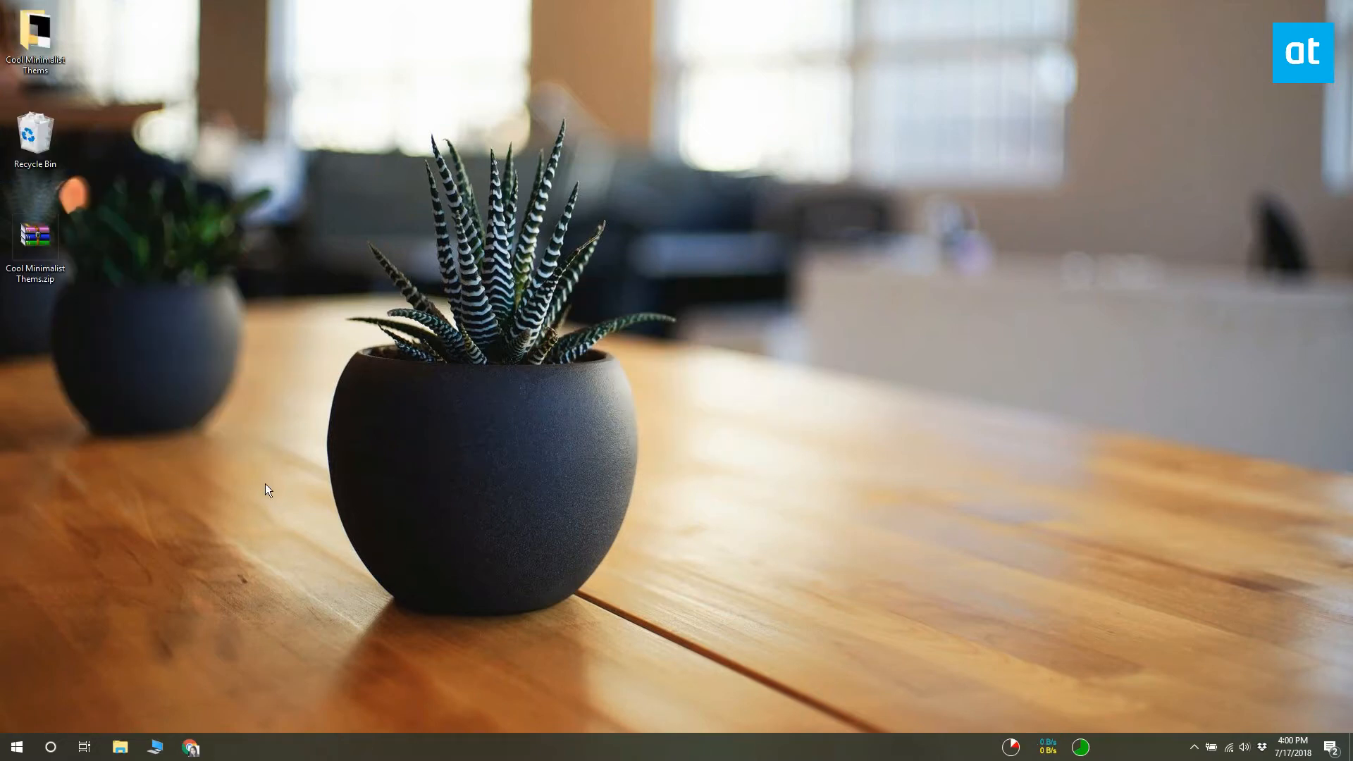
pyautogui.click(33, 33)
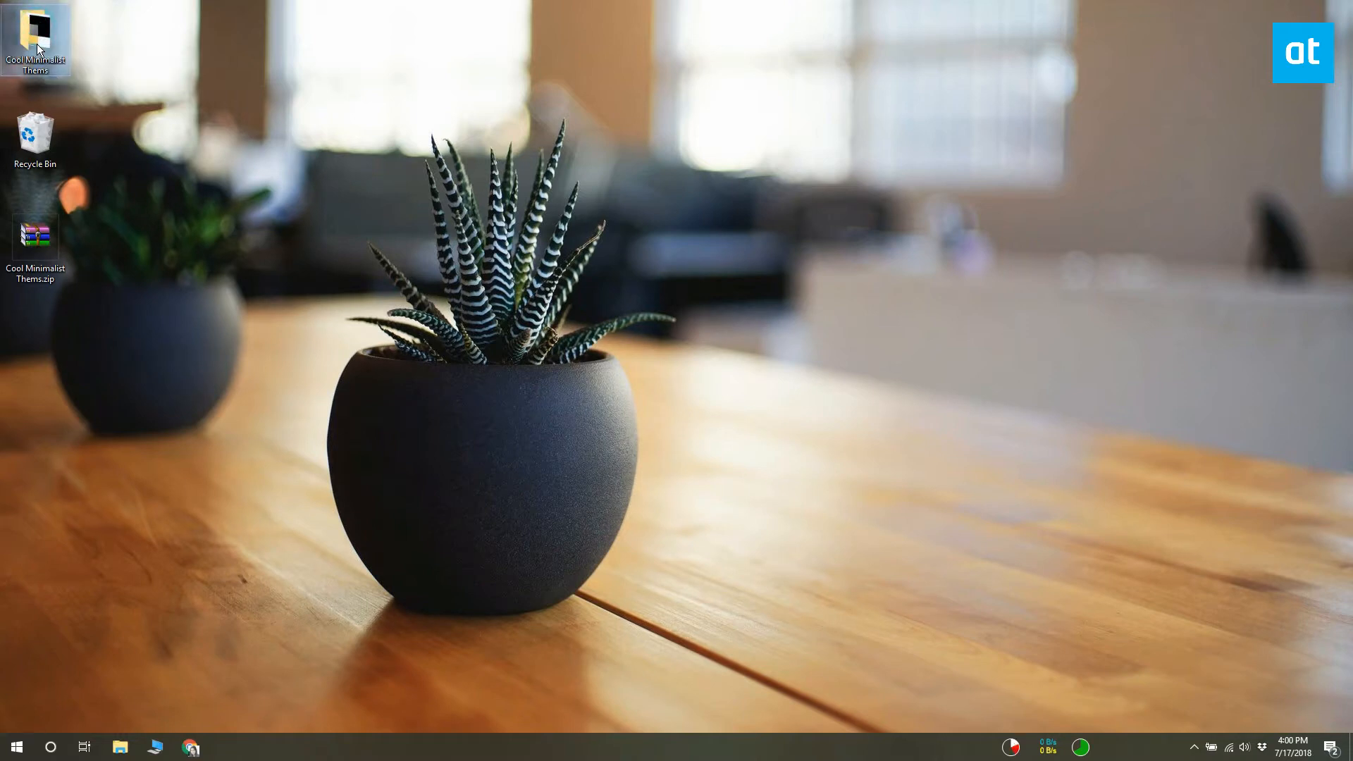
# Open Cool Minimalist Thems\DesktopBackground and bring up the context menu on the selected wallpapers
pyautogui.doubleClick(31, 28)
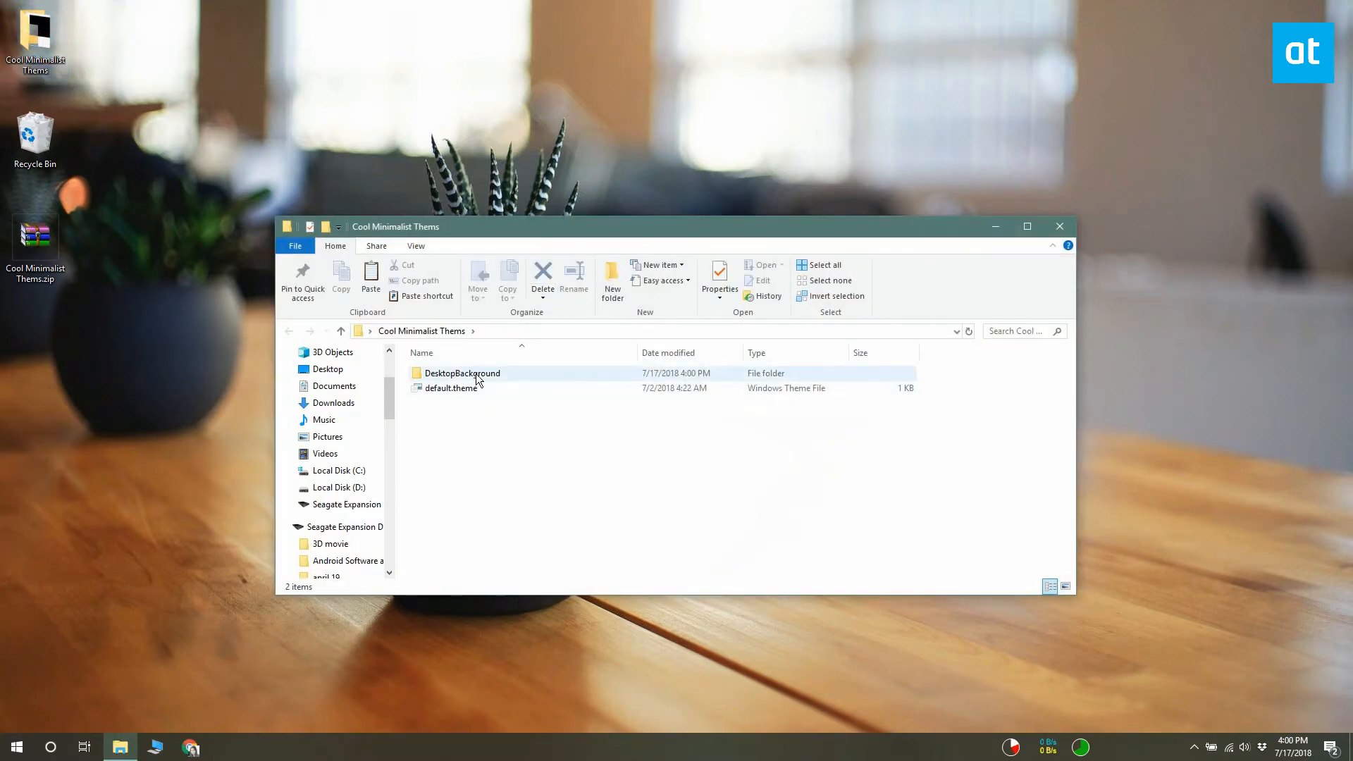
pyautogui.click(461, 372)
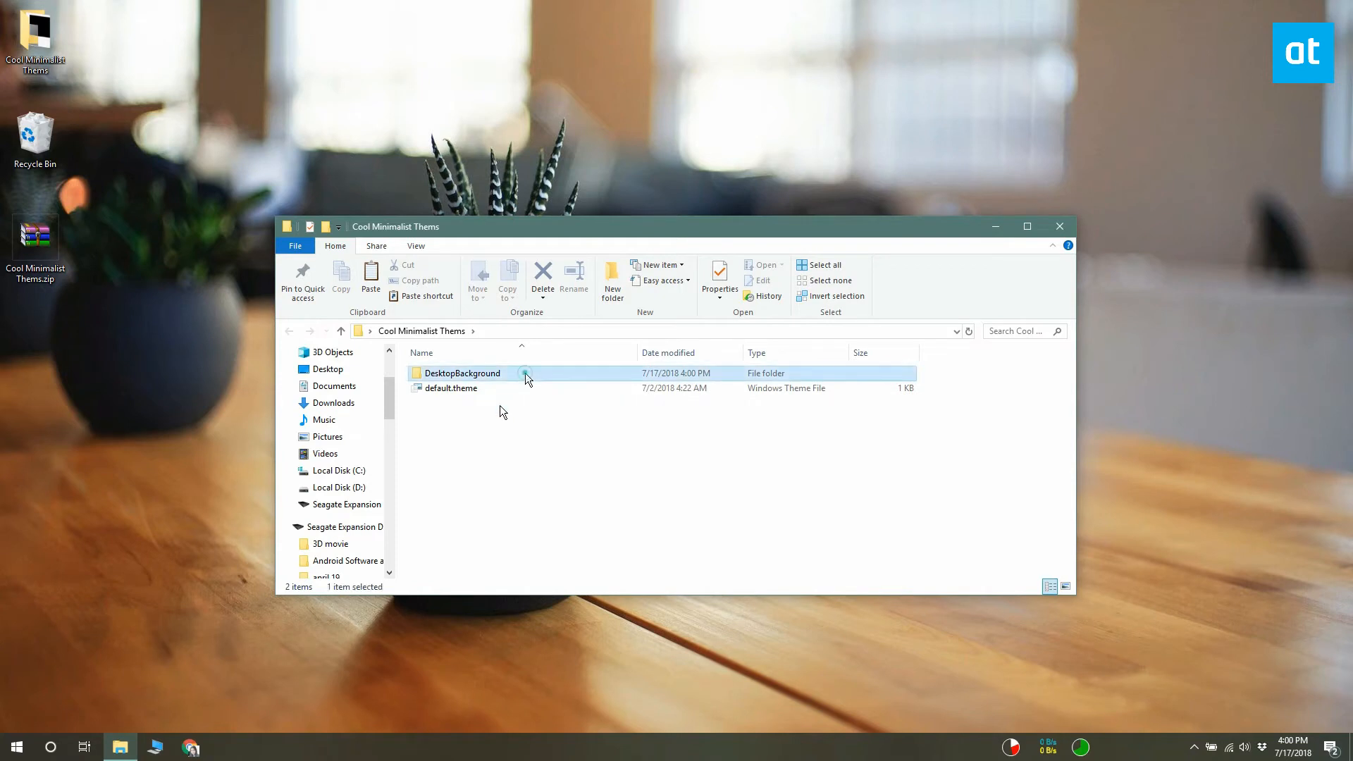
pyautogui.doubleClick(462, 373)
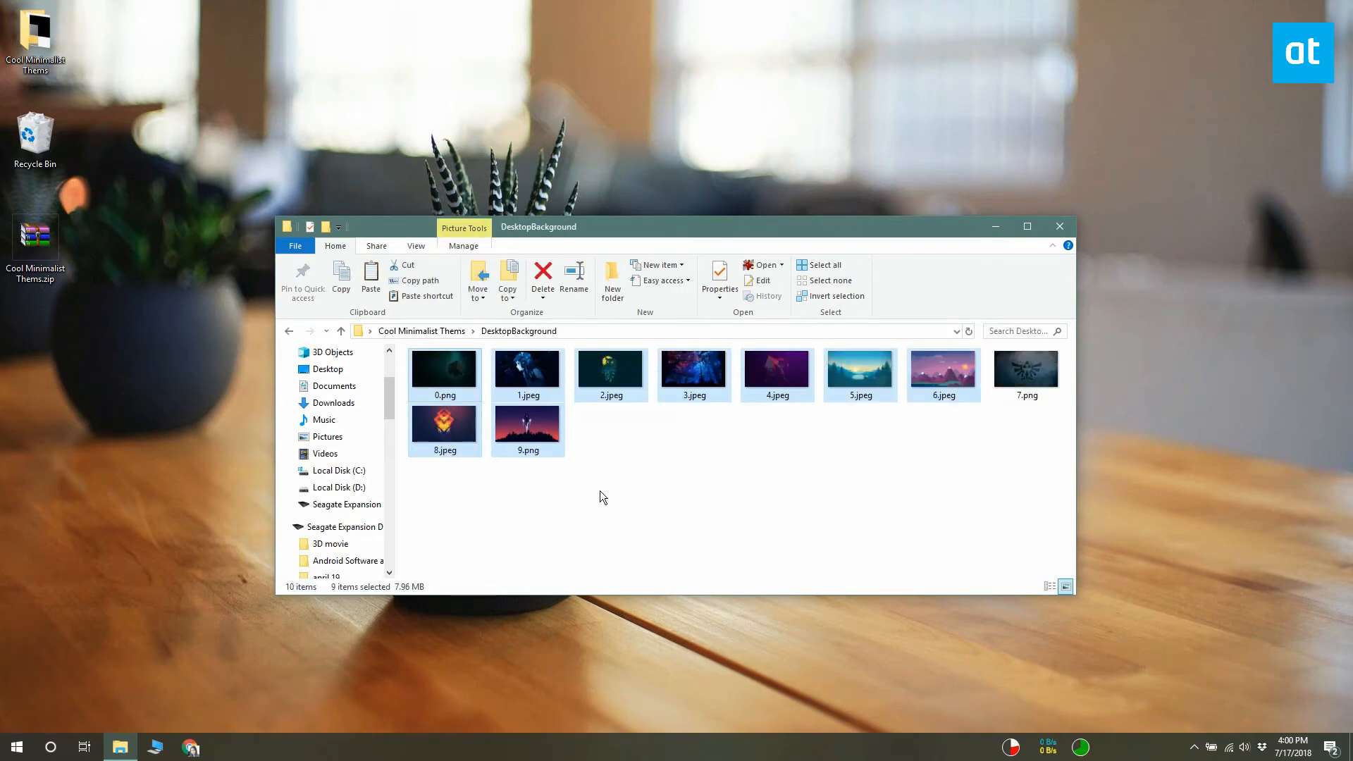
pyautogui.rightClick(777, 375)
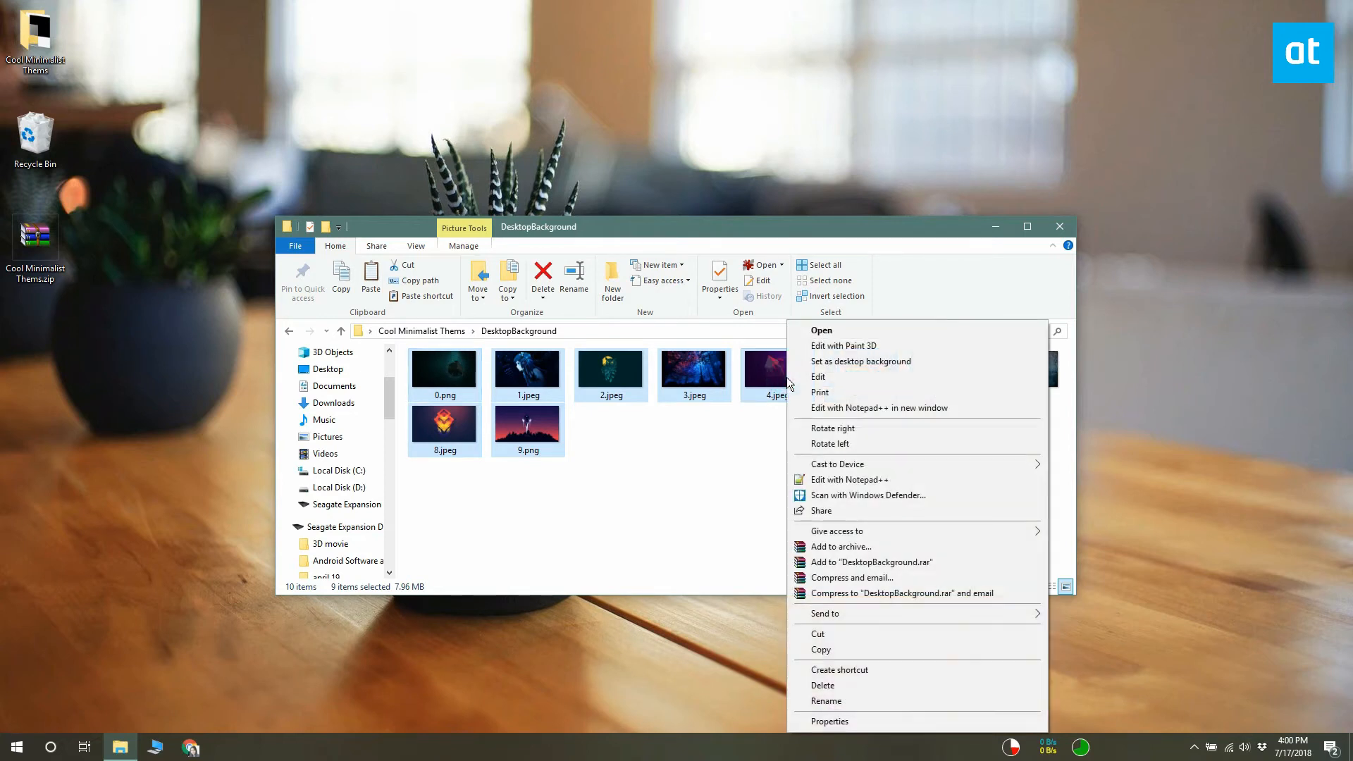